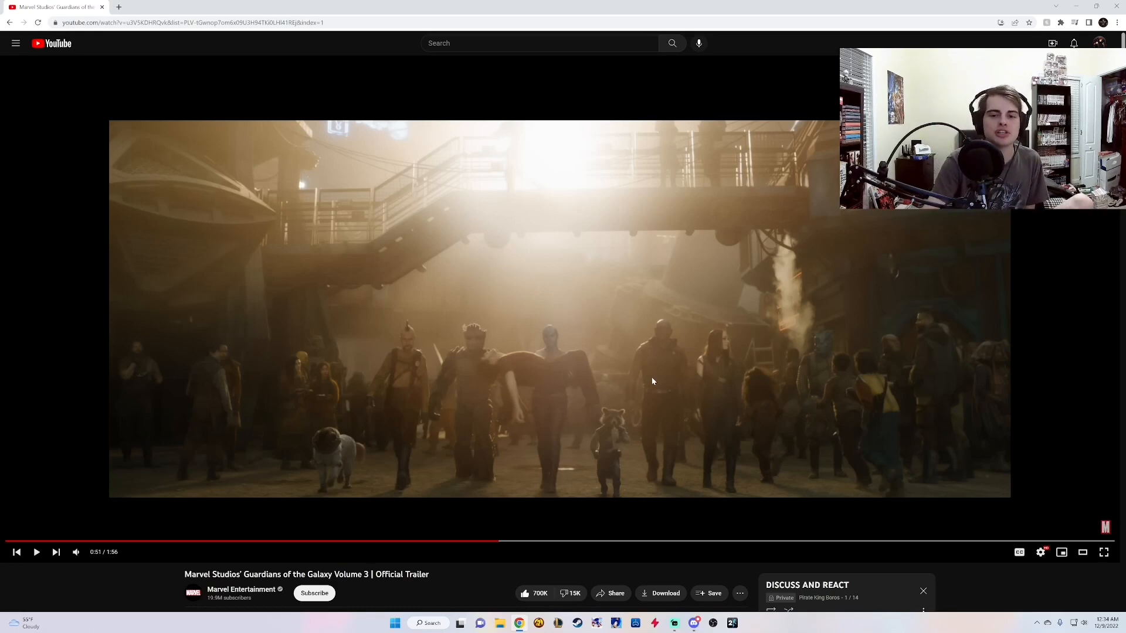
mouse_move(761, 433)
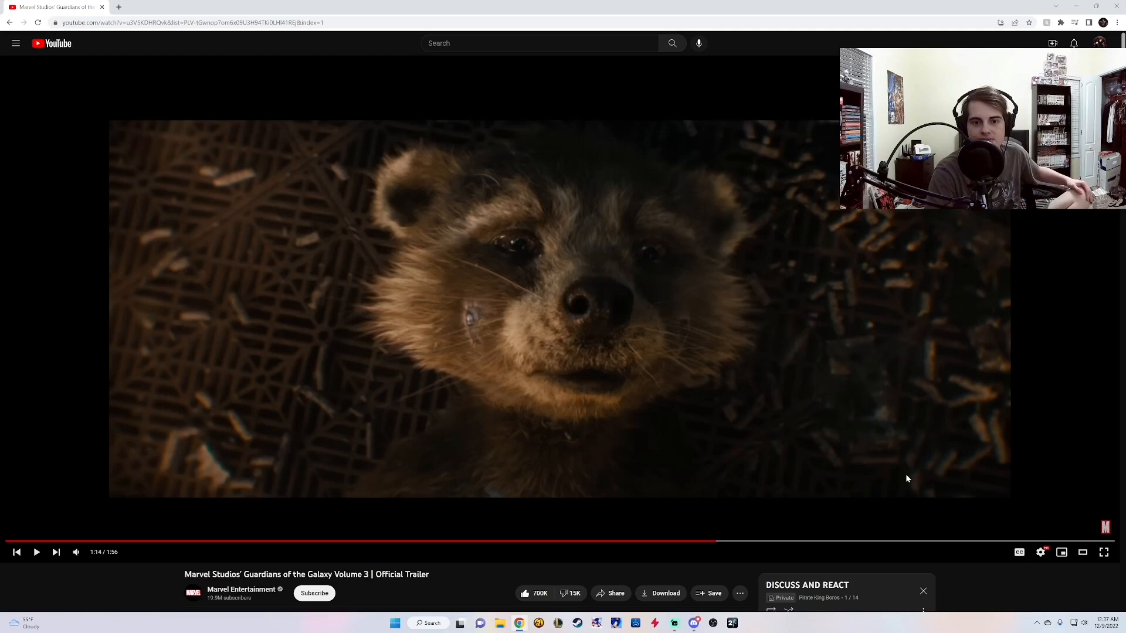
mouse_move(595, 394)
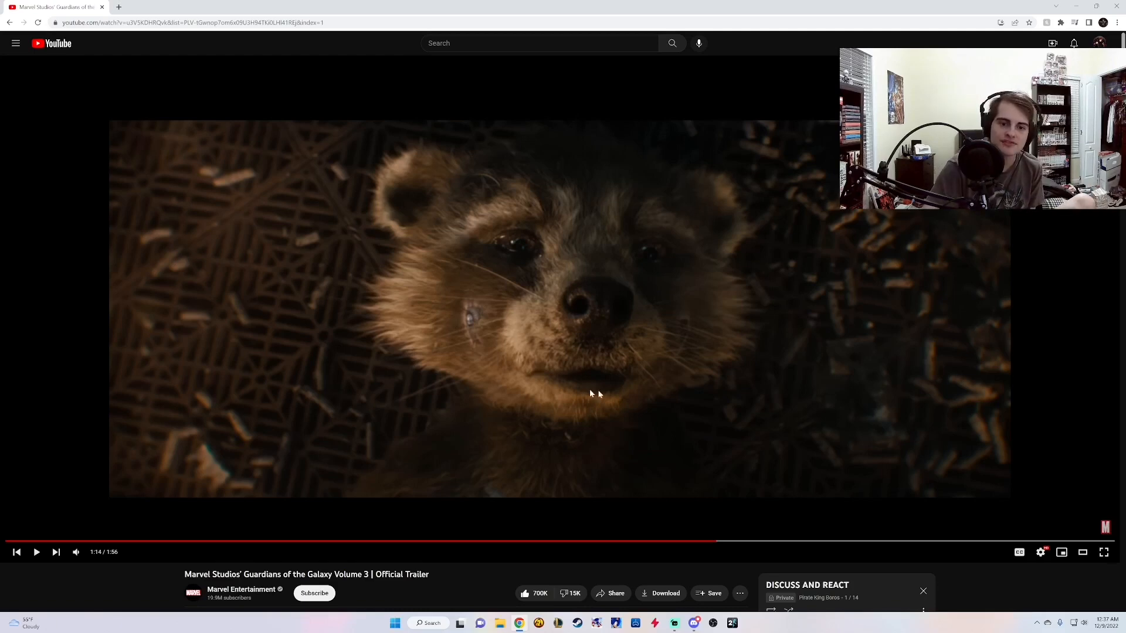
mouse_move(740, 442)
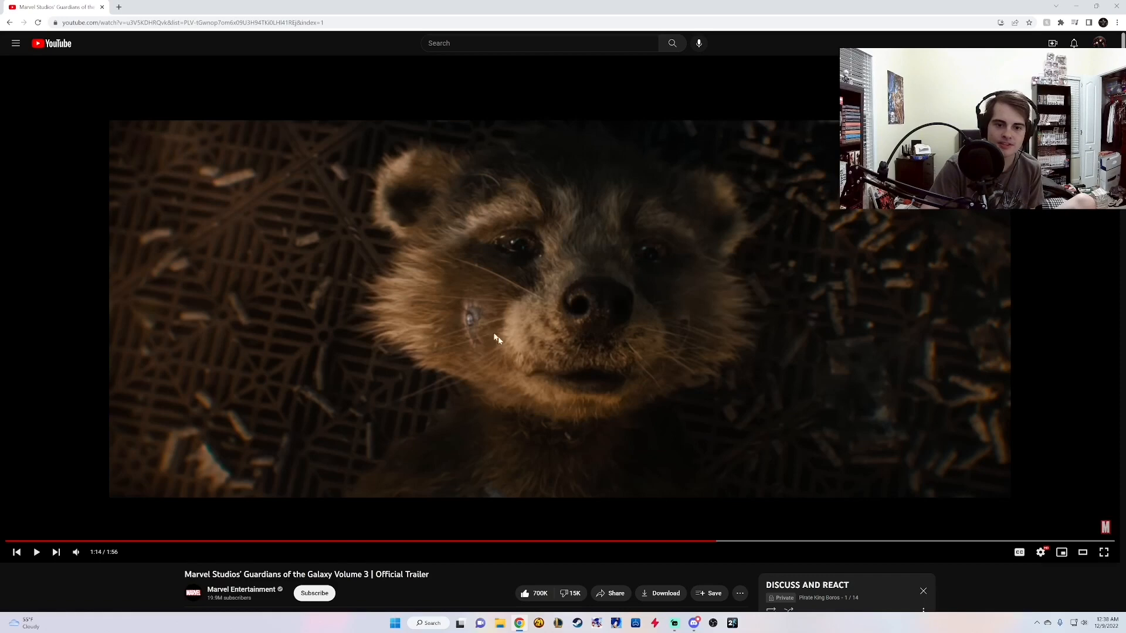
mouse_move(645, 375)
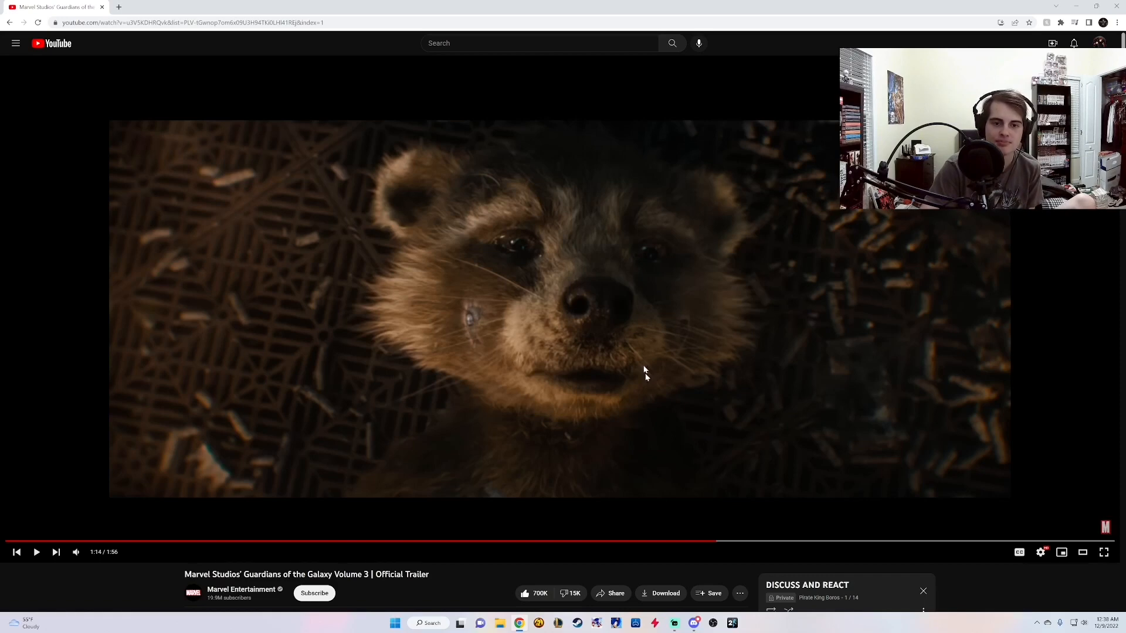
mouse_move(666, 306)
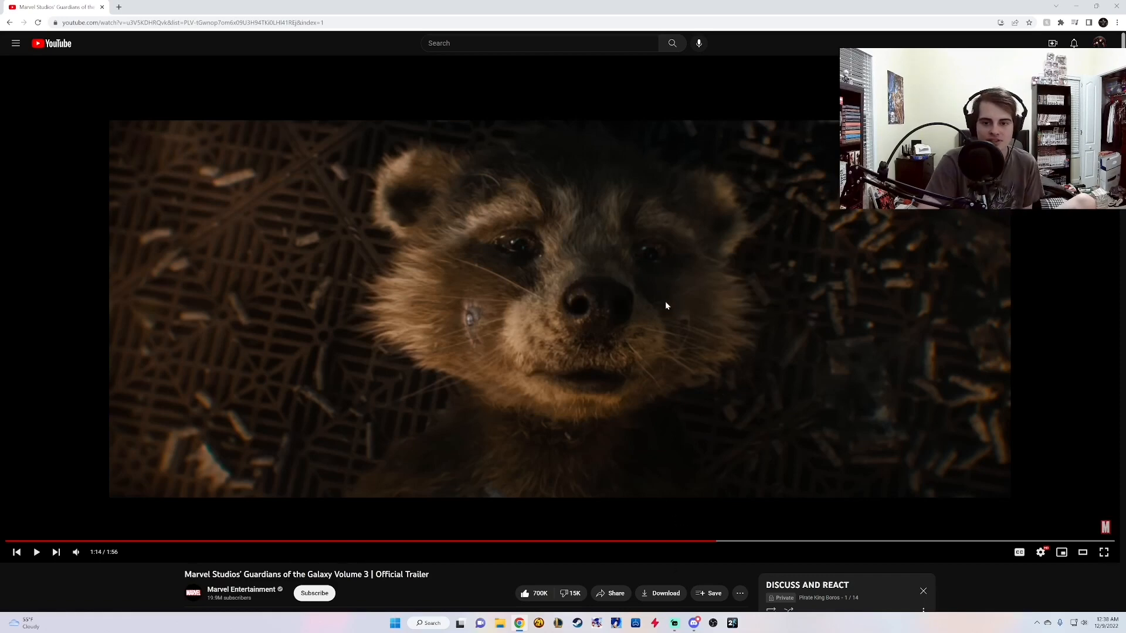